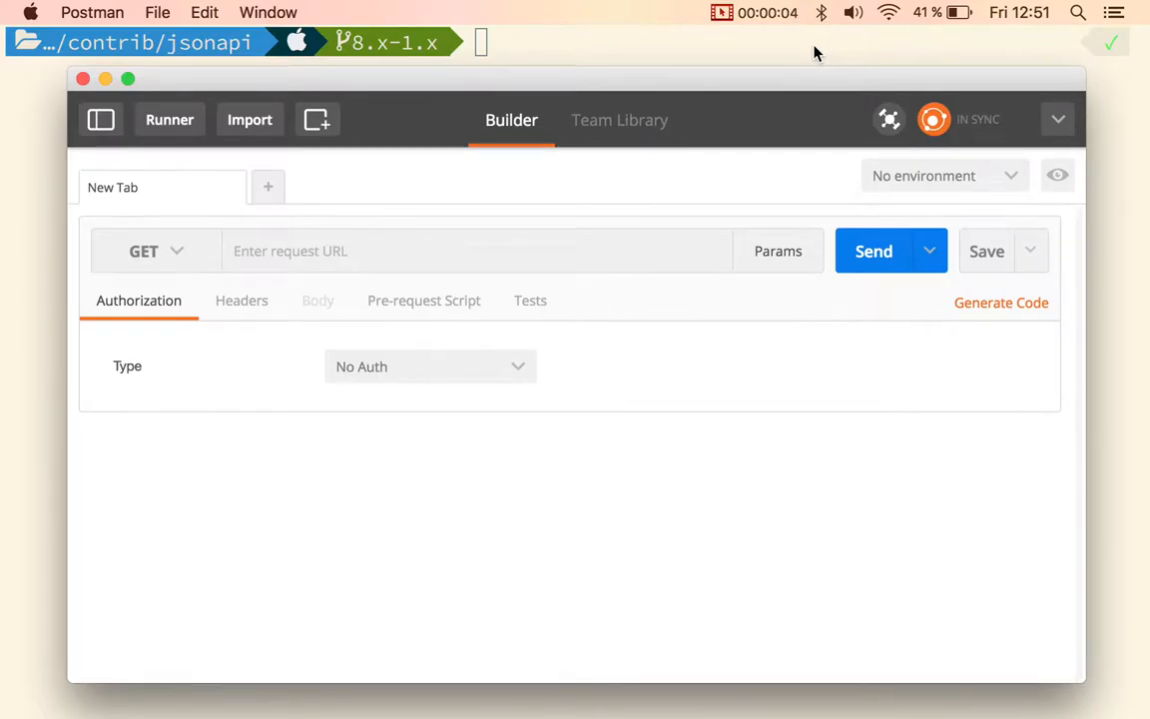
mouse_move(962, 32)
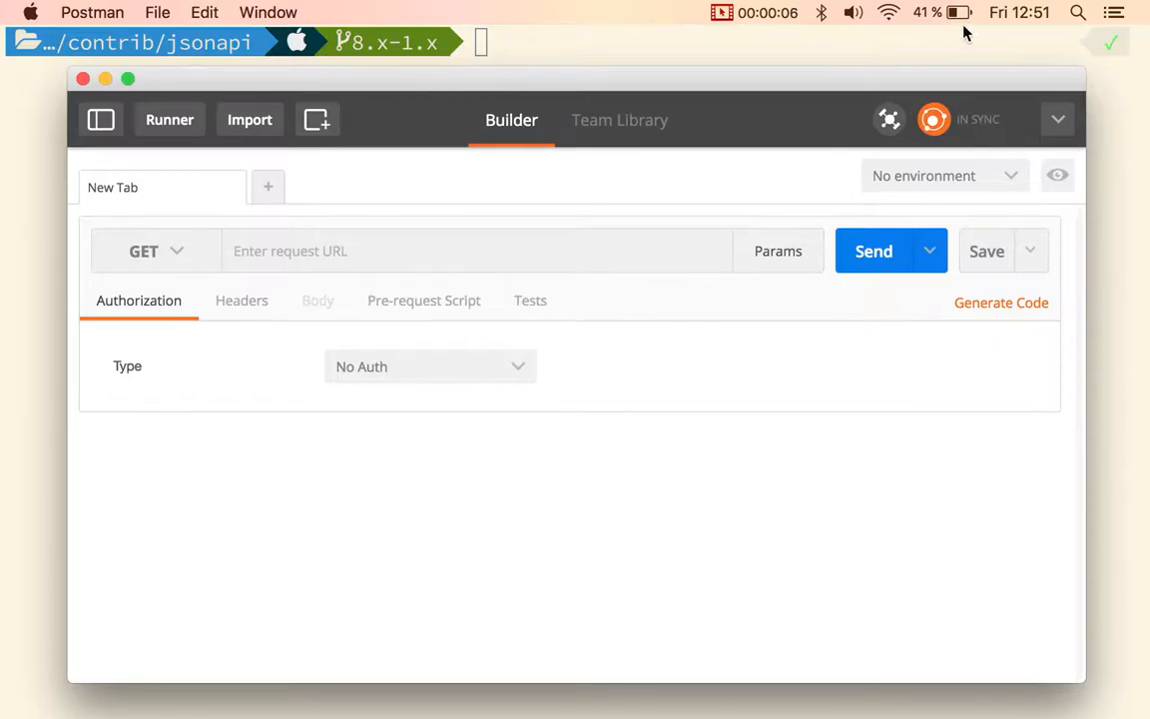
click(1019, 12)
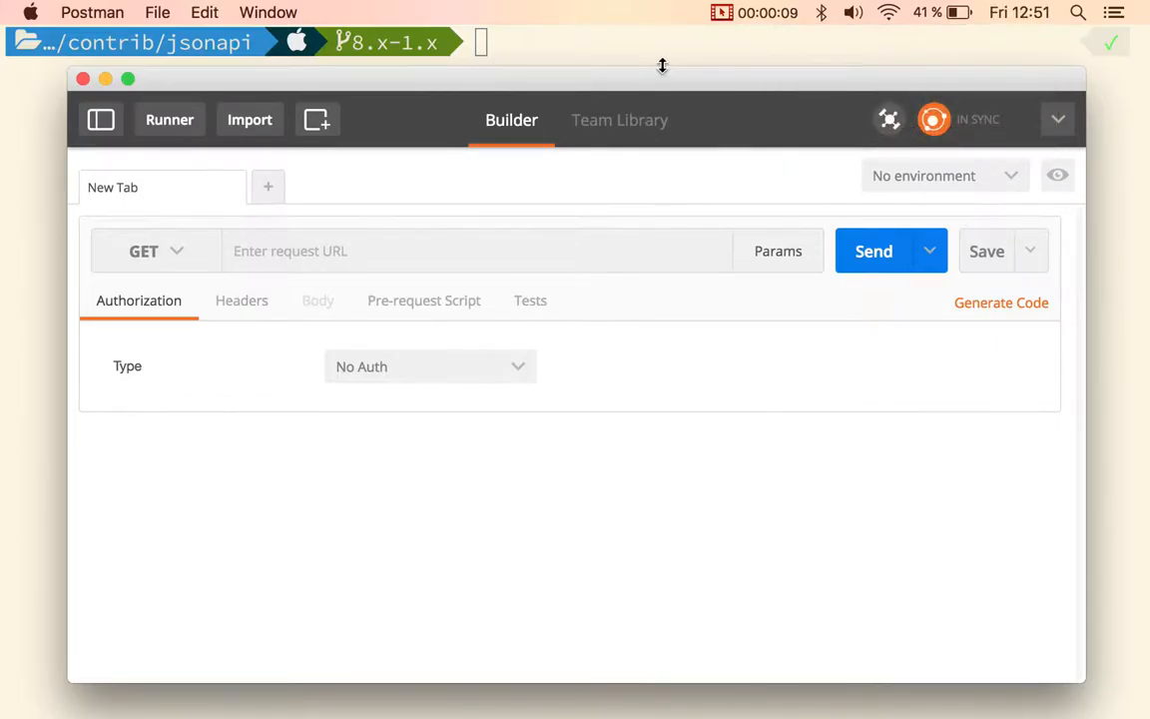
mouse_move(675, 96)
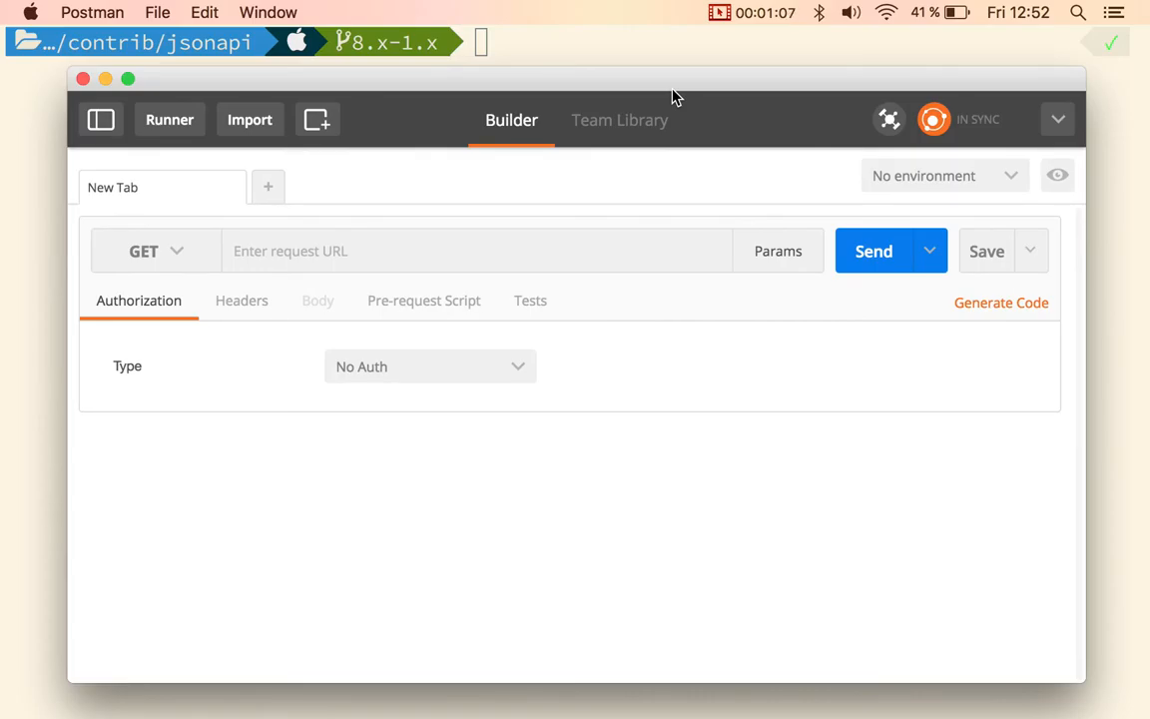
click(719, 12)
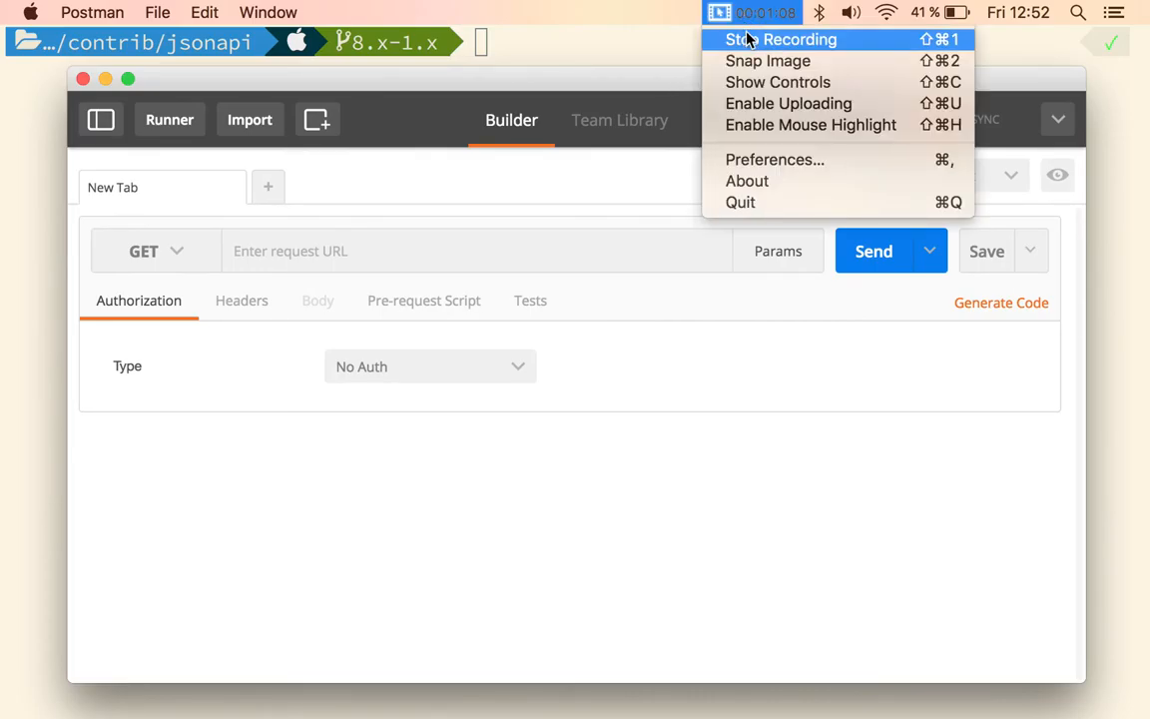